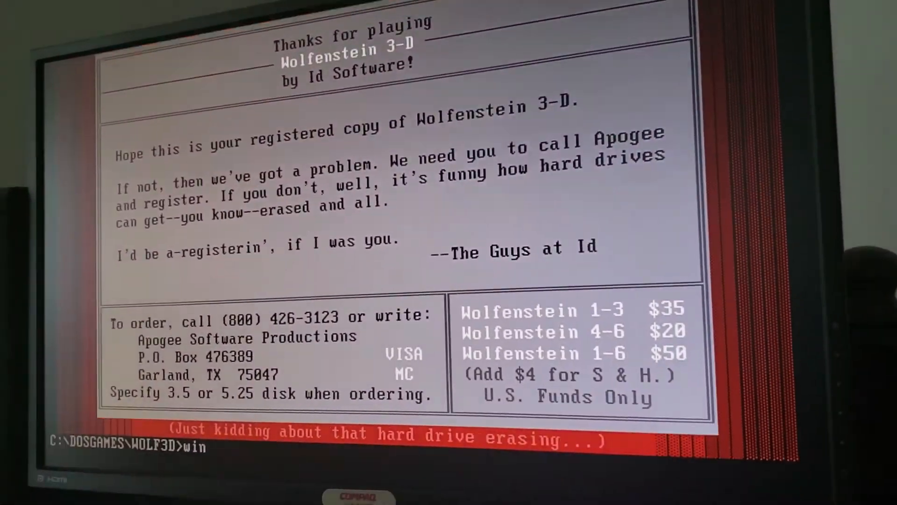
# - Launch Windows 3.1 from the C:\DOSGAMES\WOLF3D prompt
pyautogui.press('Return')
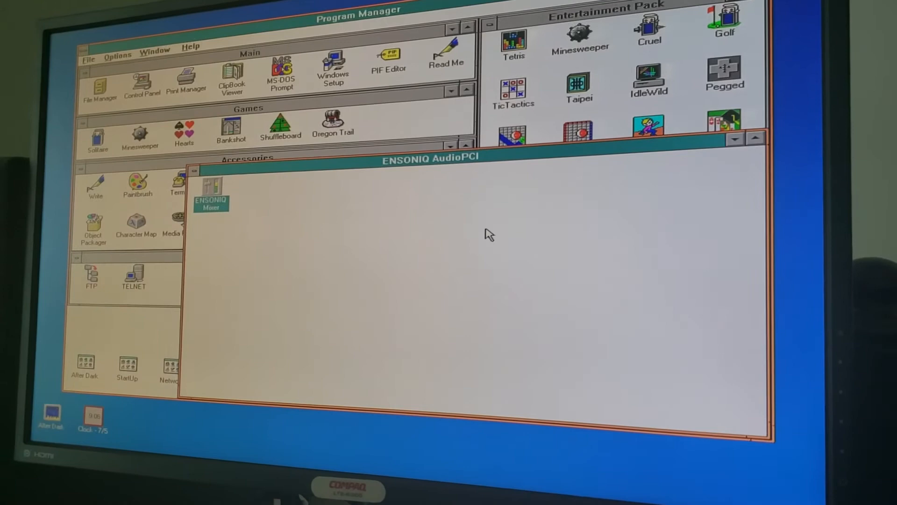
# - Try ENSONIQ Mixer, dismiss the missing ENSMIX.EXE error, and delete the ENSONIQ AudioPCI group
pyautogui.doubleClick(211, 192)
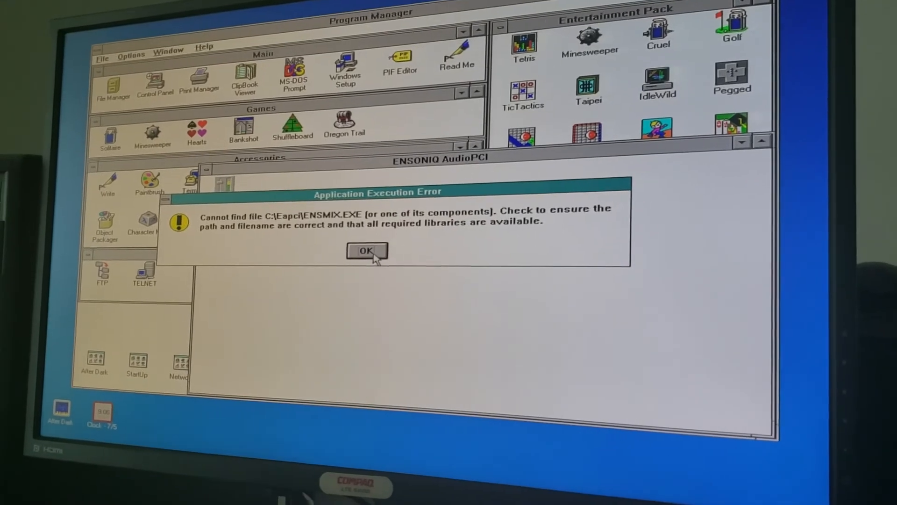
pyautogui.click(367, 251)
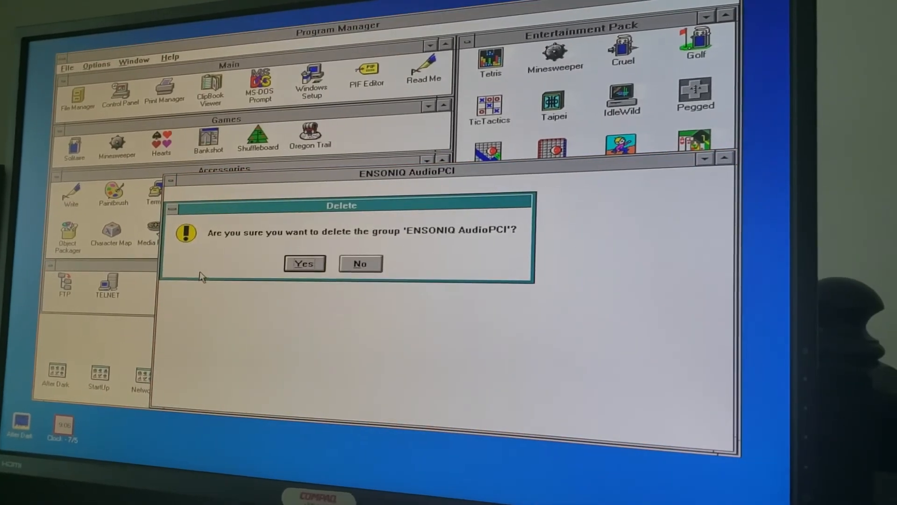
pyautogui.click(304, 263)
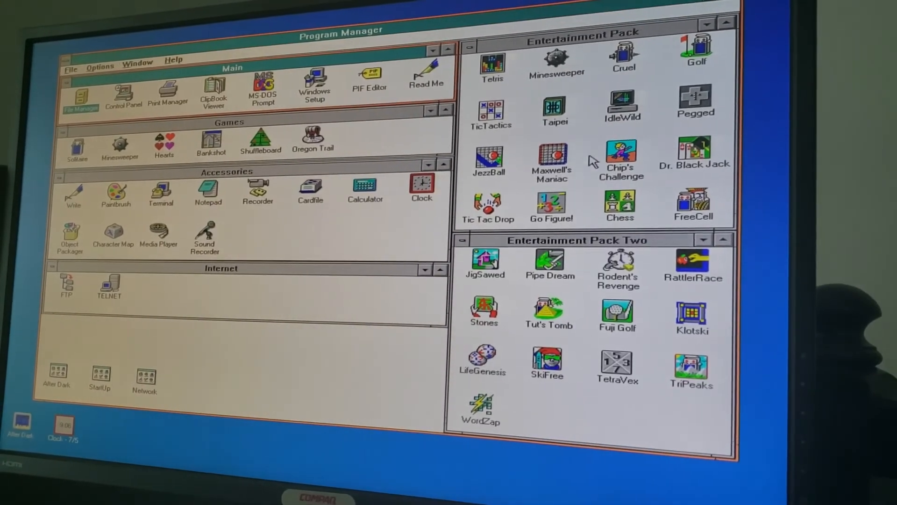
pyautogui.doubleClick(620, 162)
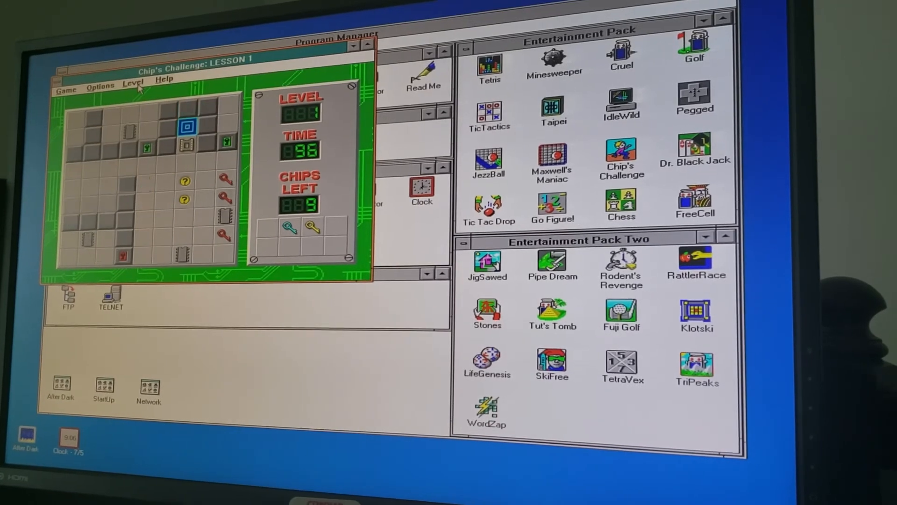
pyautogui.click(103, 86)
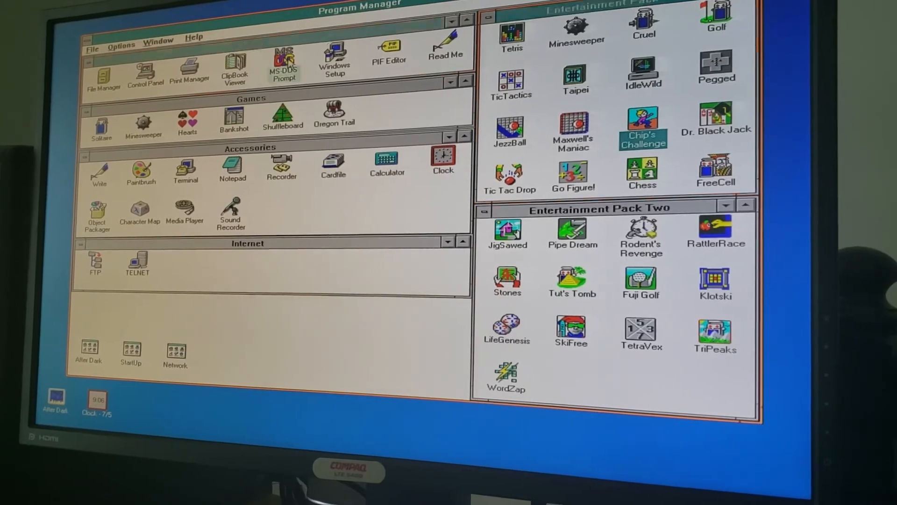
pyautogui.doubleClick(284, 63)
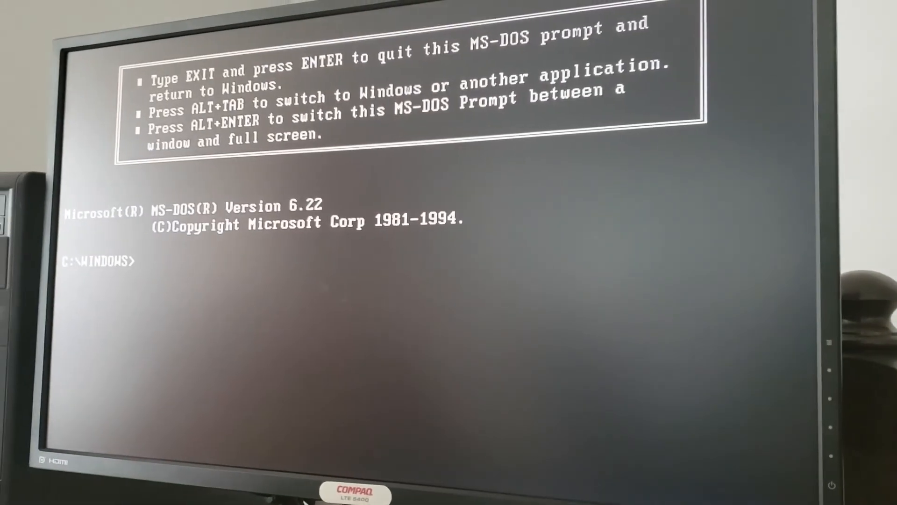
pyautogui.write('edit system.ini')
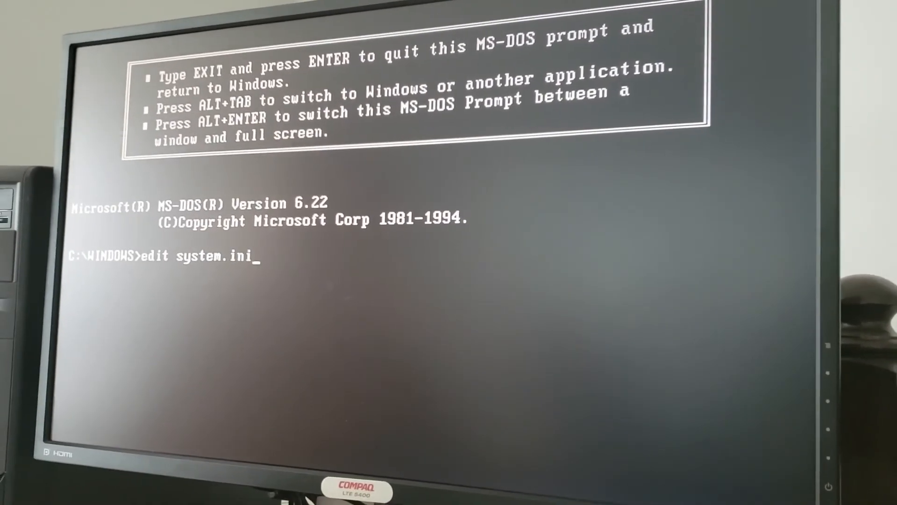
pyautogui.press('Return')
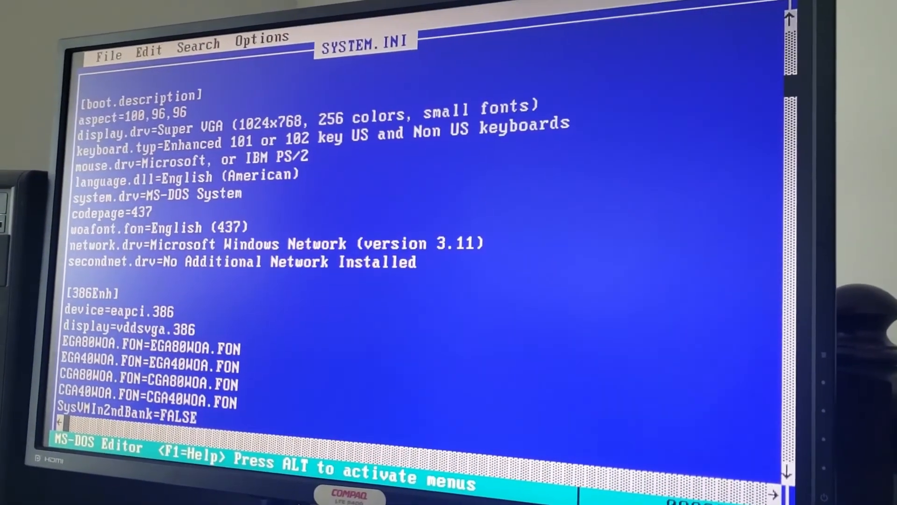
pyautogui.scroll(-3)
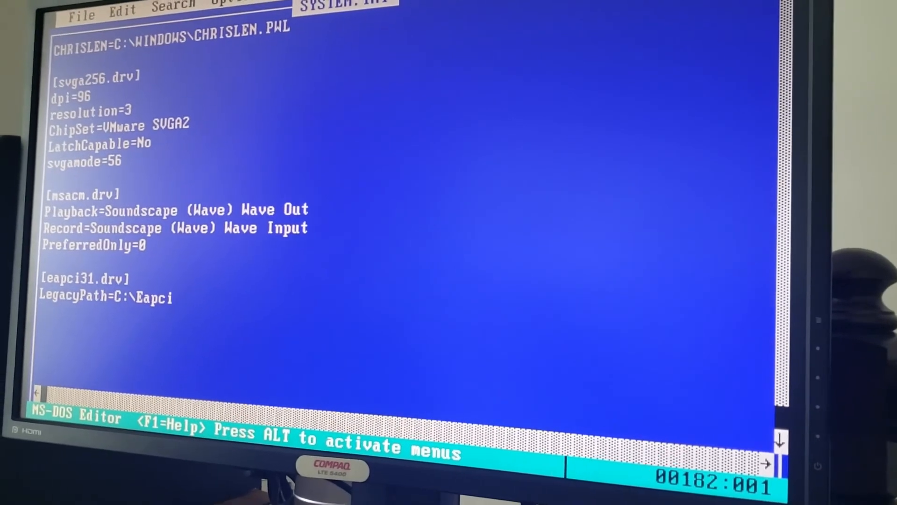
pyautogui.press('alt')
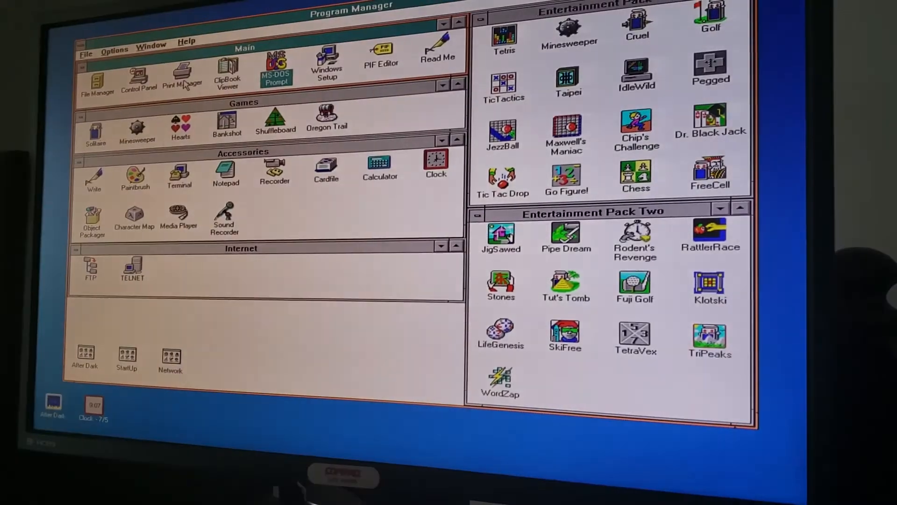
# - Open Control Panel Drivers, select ENSONIQ AudioPCI Driver, and view its configuration help
pyautogui.doubleClick(138, 77)
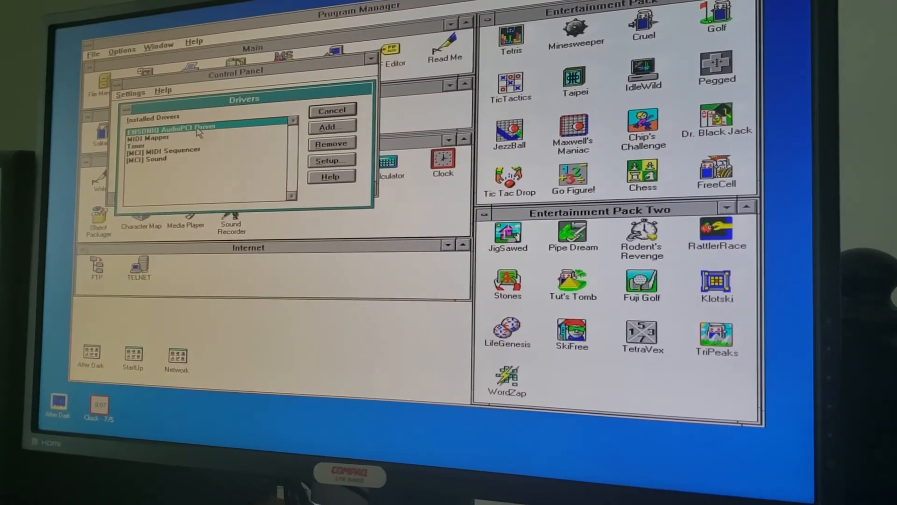
pyautogui.click(331, 160)
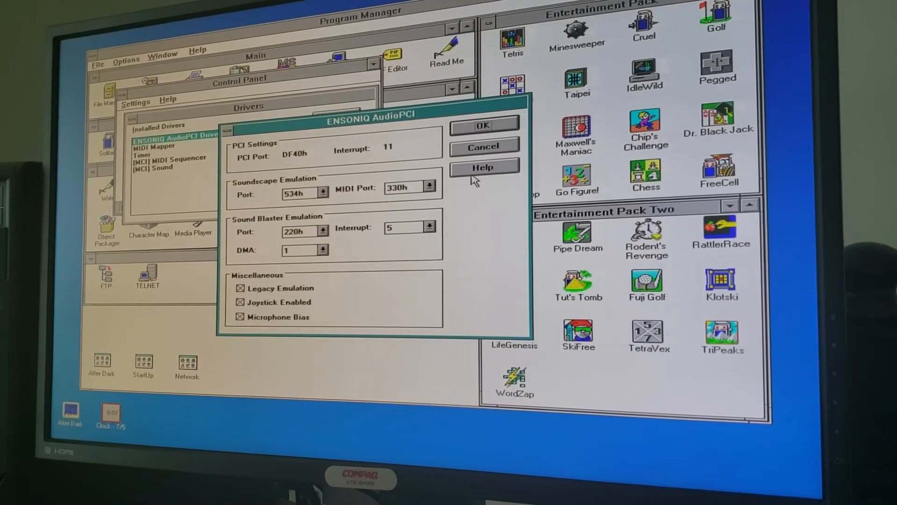
pyautogui.click(484, 166)
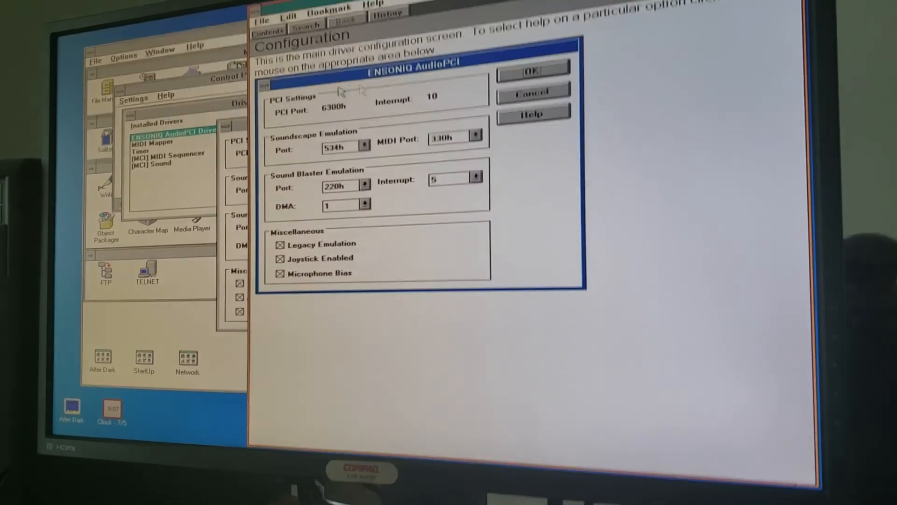